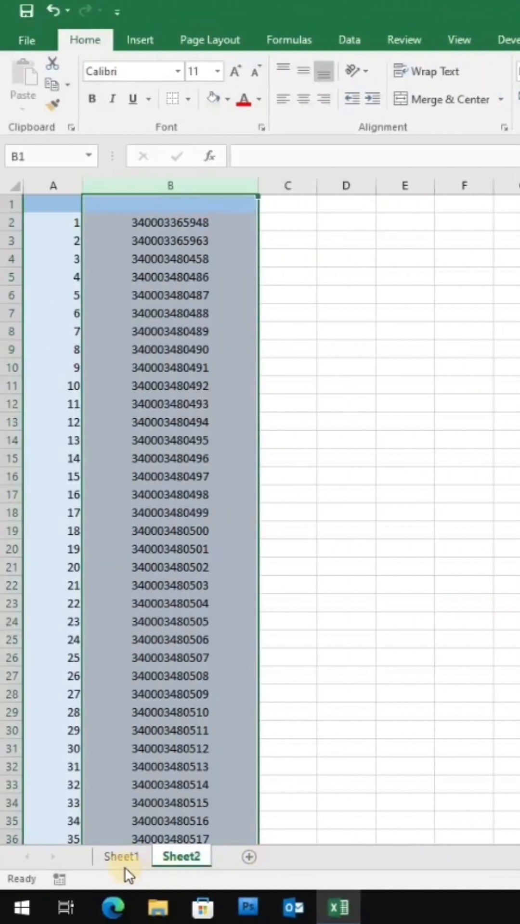
click(121, 857)
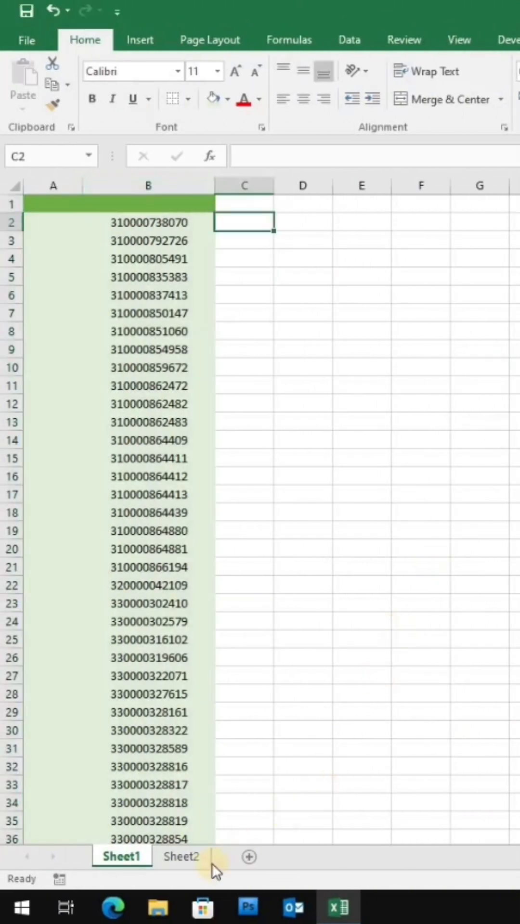
click(180, 857)
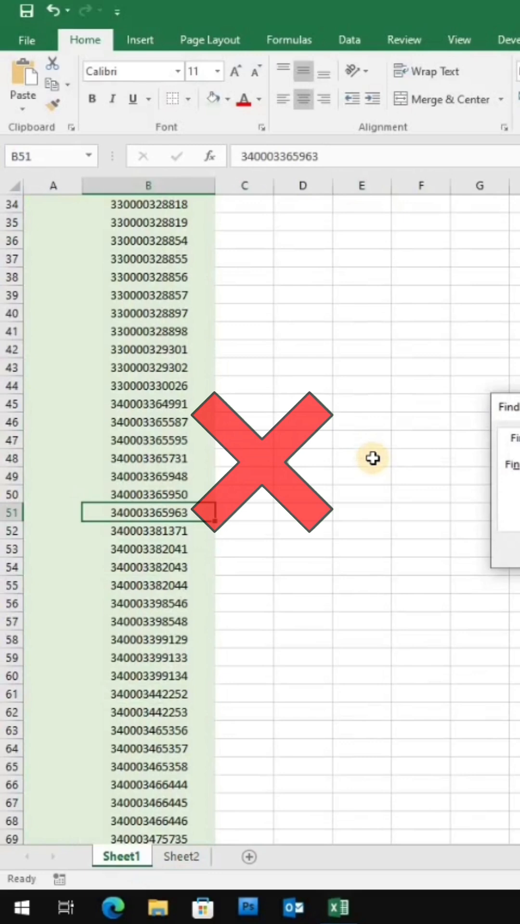
click(181, 857)
text(=)
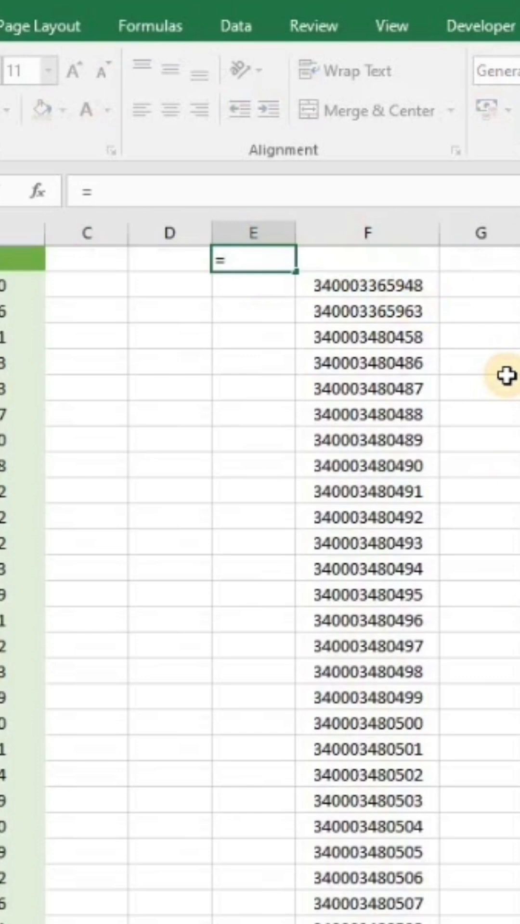
- Enter a COUNTIF formula in E1 counting the IDs against column F, returning 0
text(count)
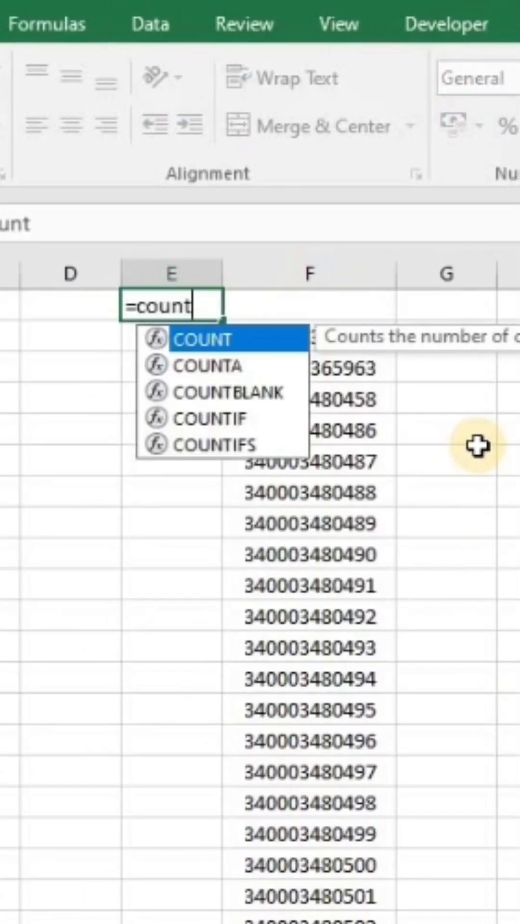
text(if()
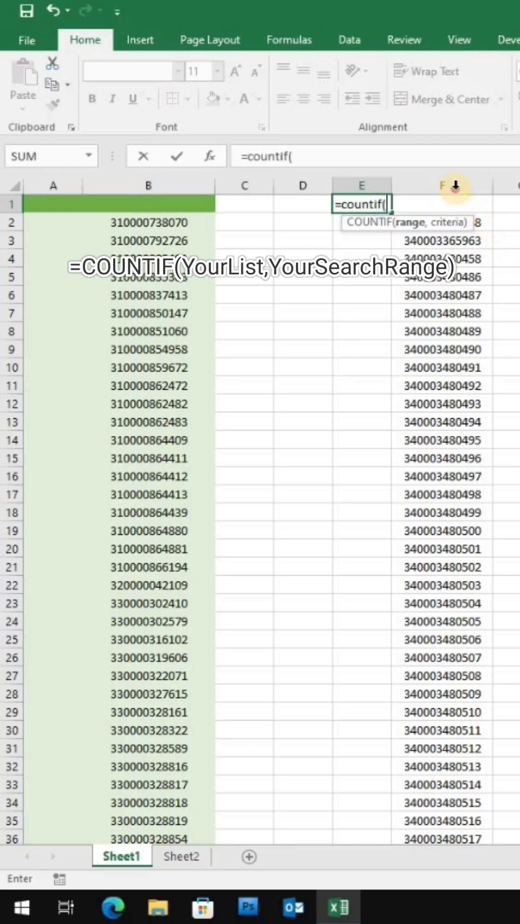
click(440, 184)
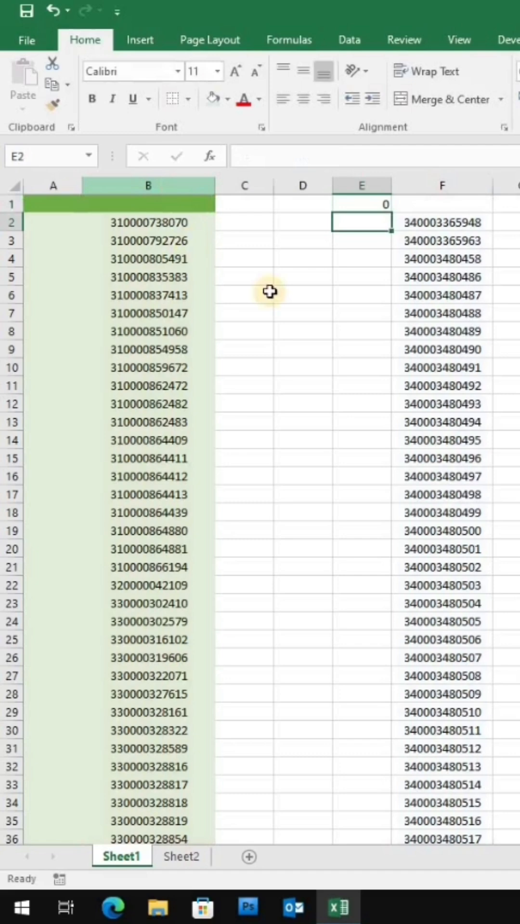
- Fill the COUNTIF formula from E1 down every ID row so matched IDs show 1
click(361, 203)
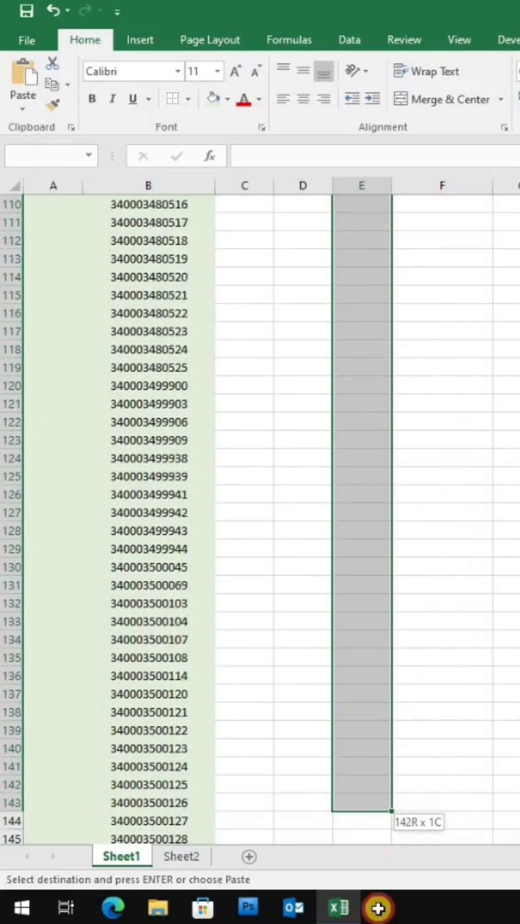
scroll(down, 3)
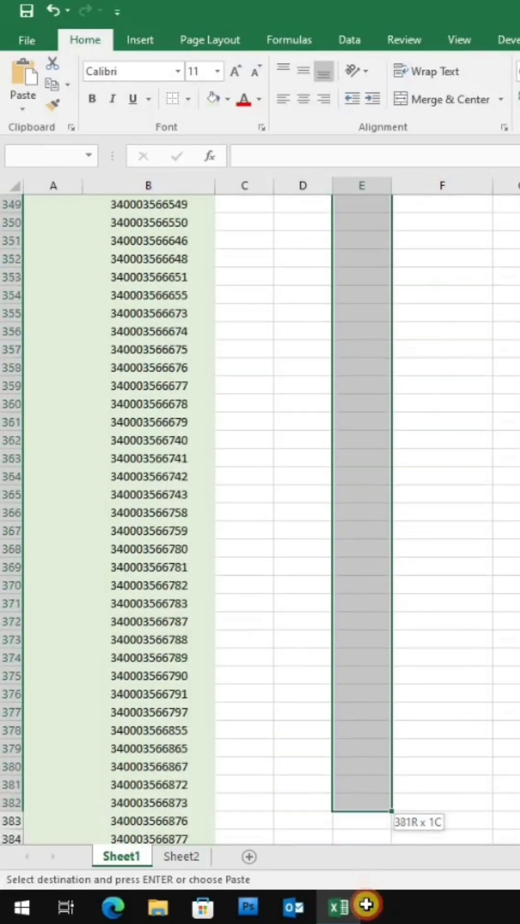
scroll(down, 3)
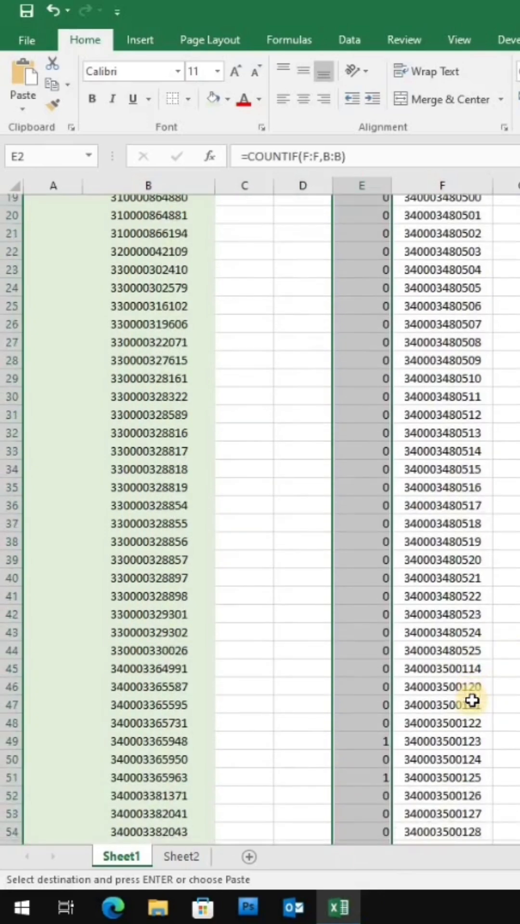
scroll(down, 3)
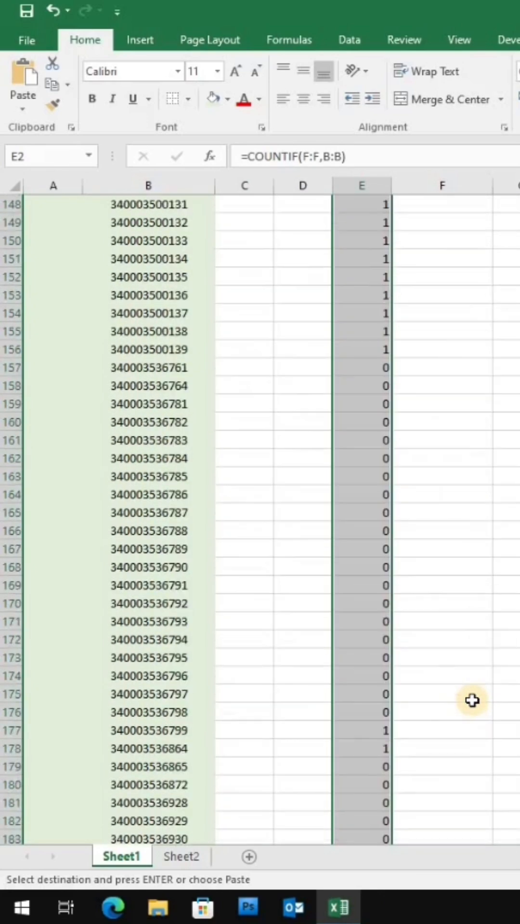
scroll(down, 3)
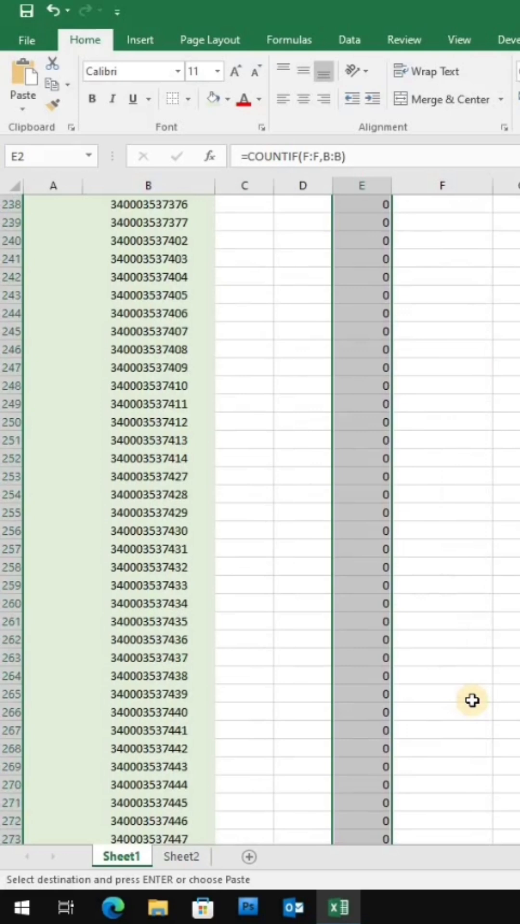
scroll(down, 3)
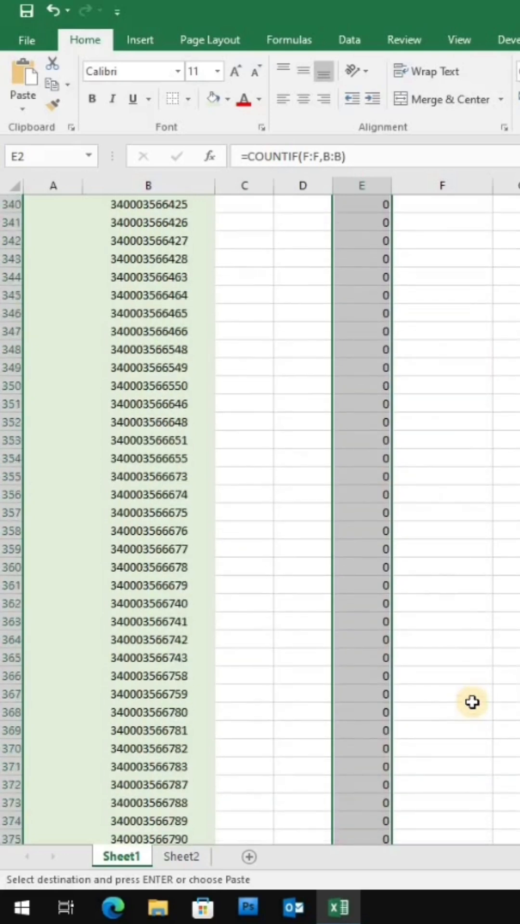
scroll(down, 3)
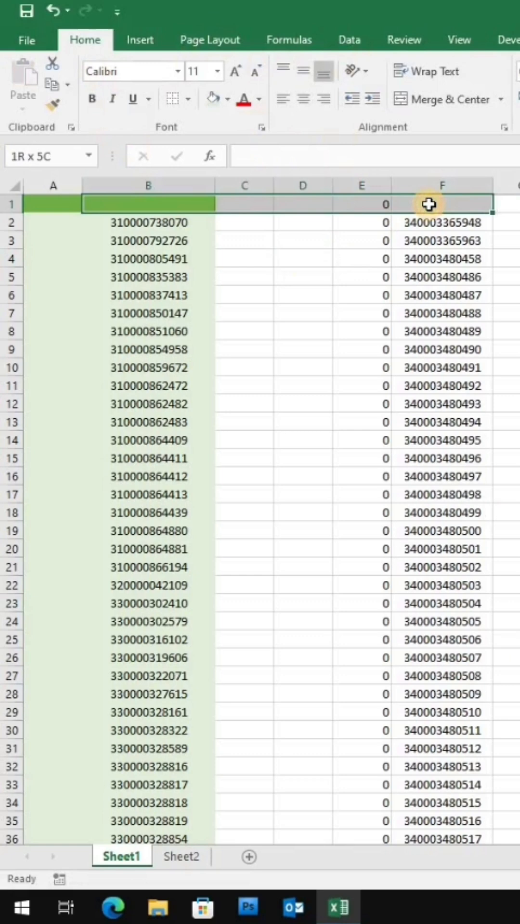
- Filter the header row on column E to show only rows with 1, 80 of 459 records
click(349, 40)
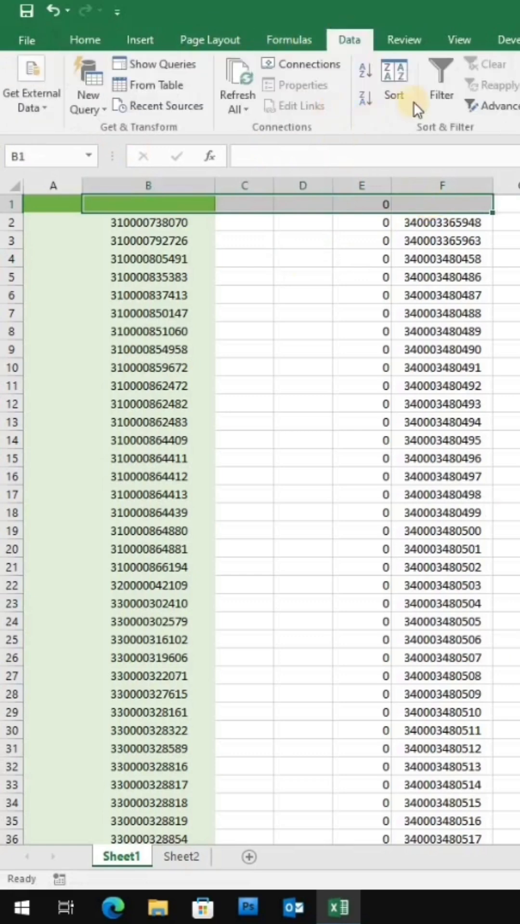
click(439, 82)
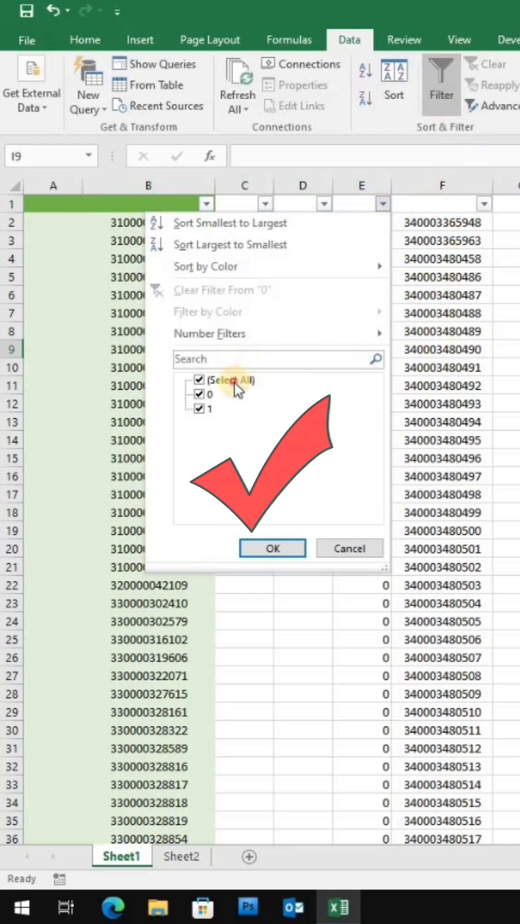
click(198, 394)
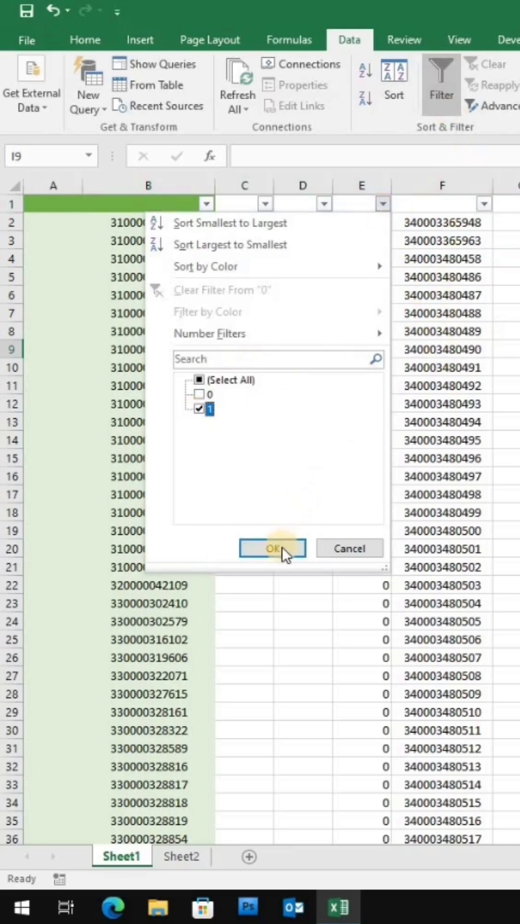
click(273, 548)
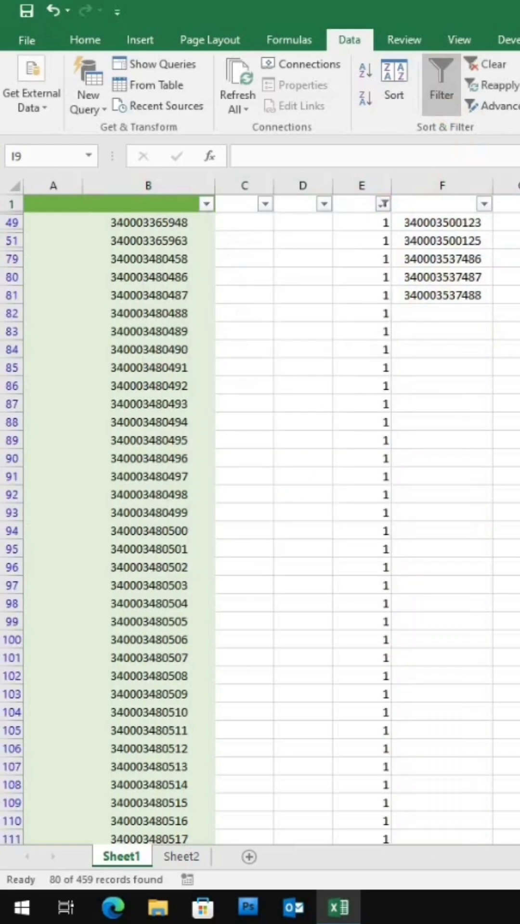